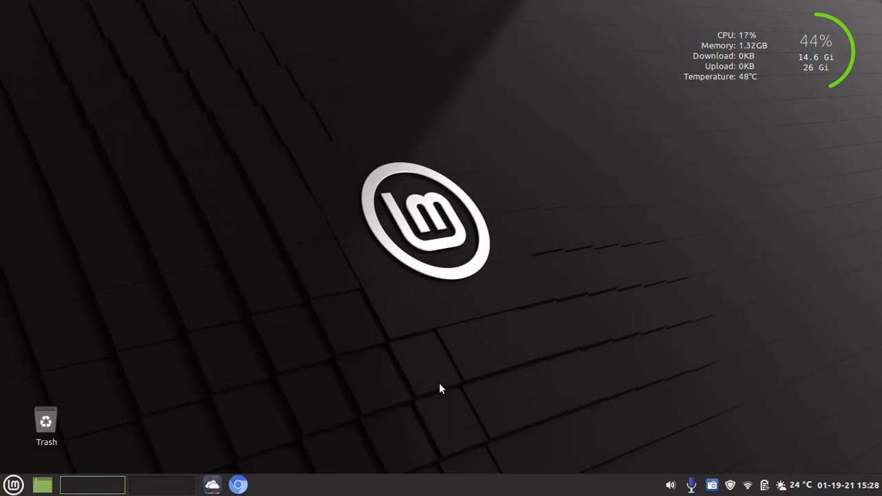
mouse_move(482, 489)
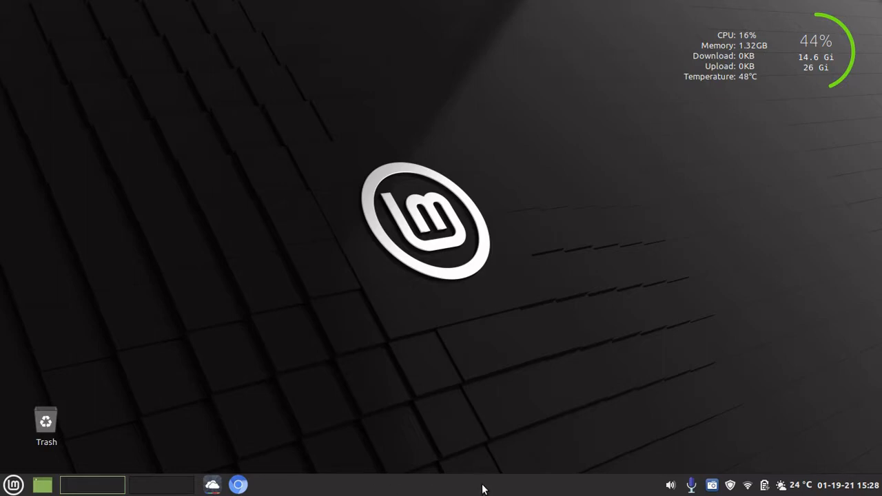
mouse_move(443, 485)
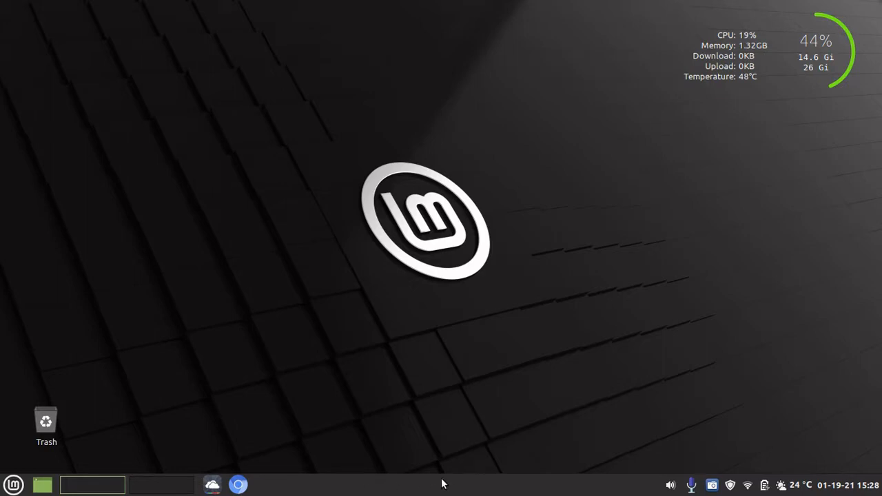
mouse_move(385, 488)
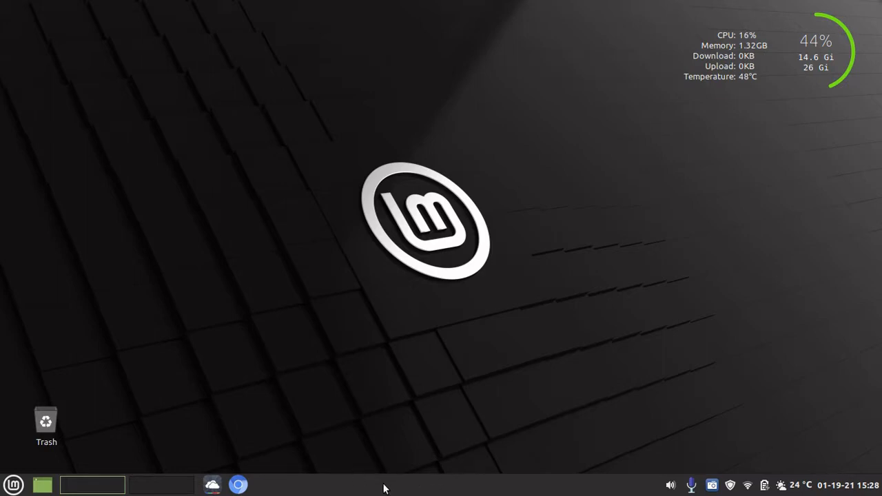
Step: Bring up the bottom panel's context menu and choose Panel settings
right_click(385, 485)
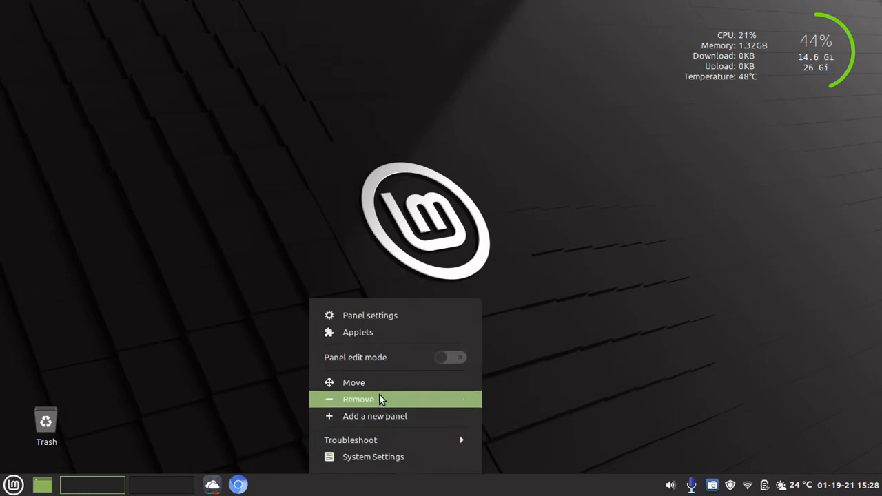
mouse_move(370, 315)
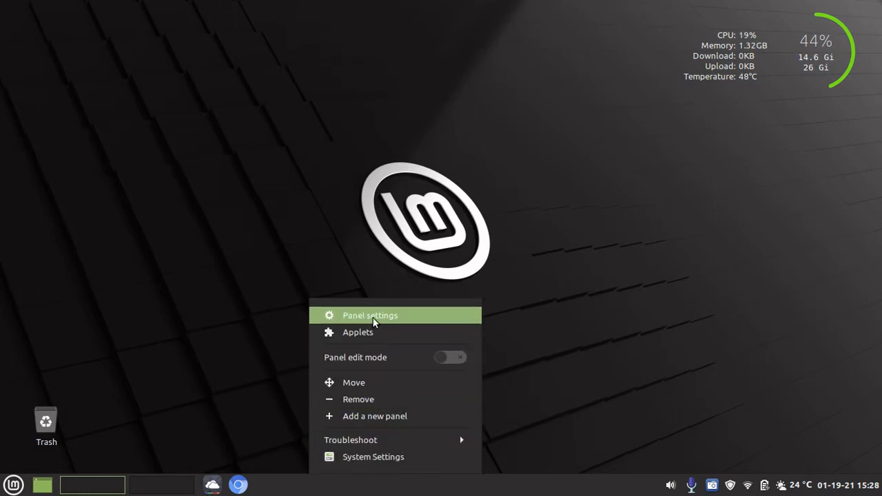
click(369, 315)
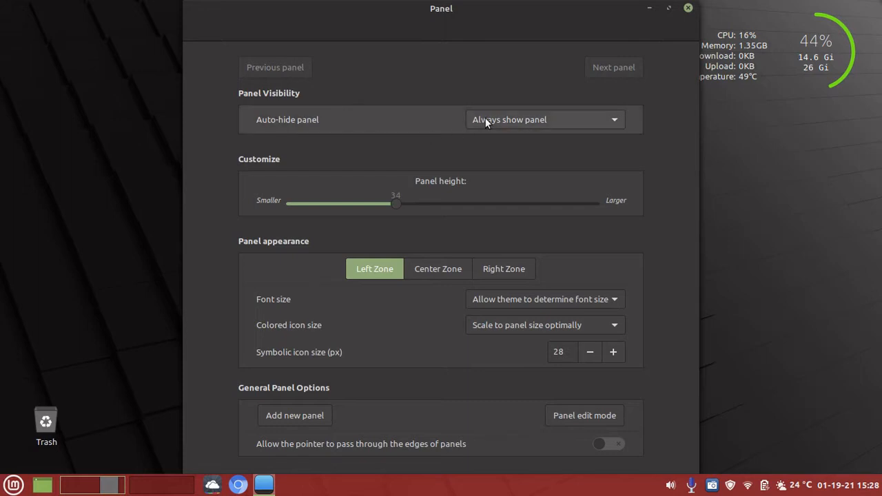
click(543, 119)
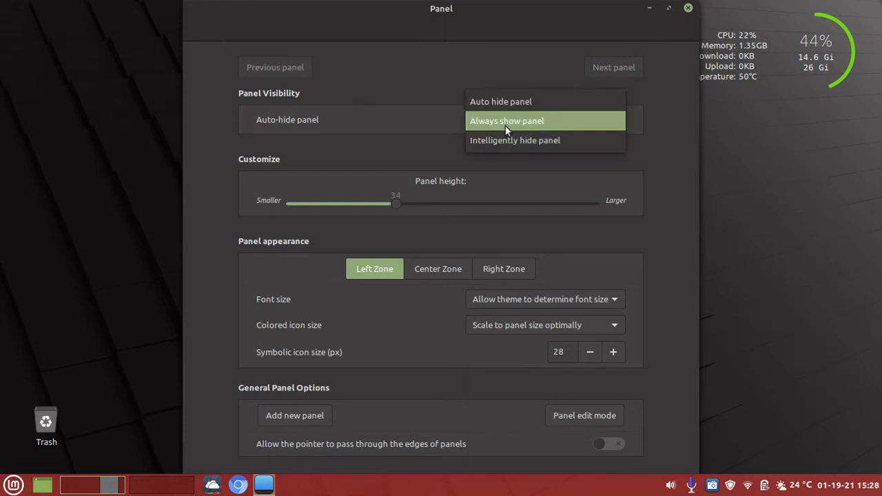
mouse_move(515, 141)
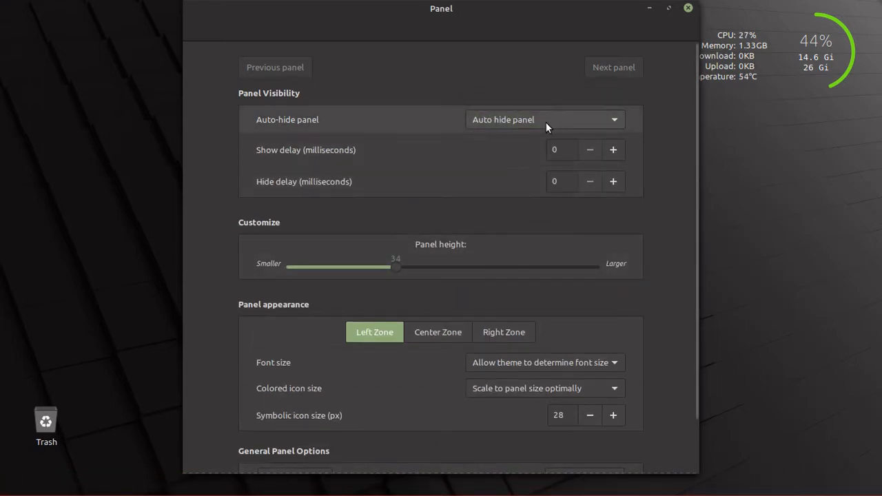
click(544, 118)
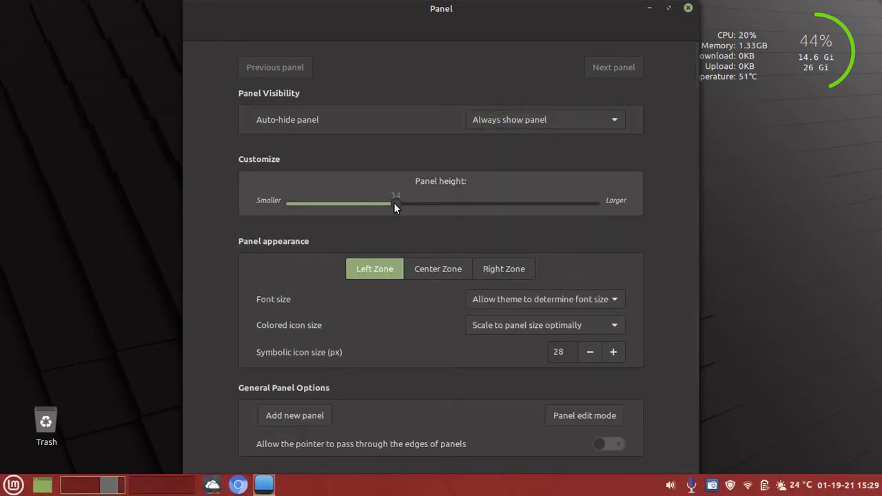
drag(396, 204, 412, 204)
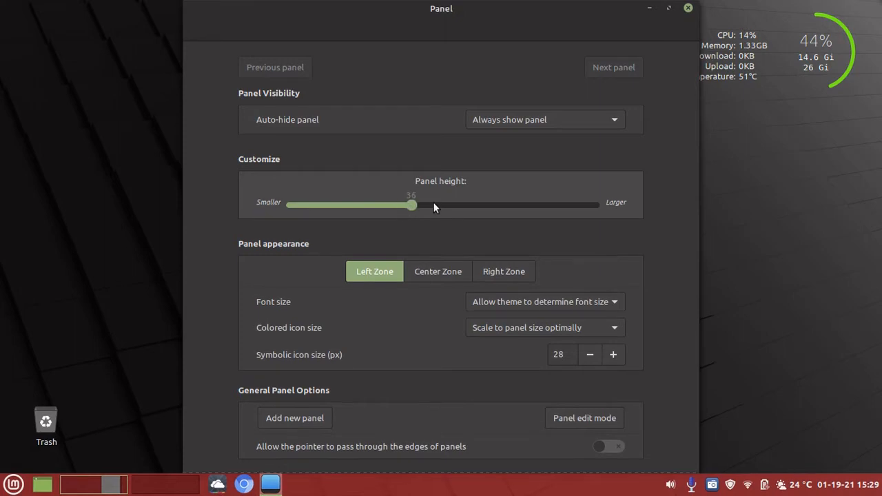
drag(413, 205, 444, 206)
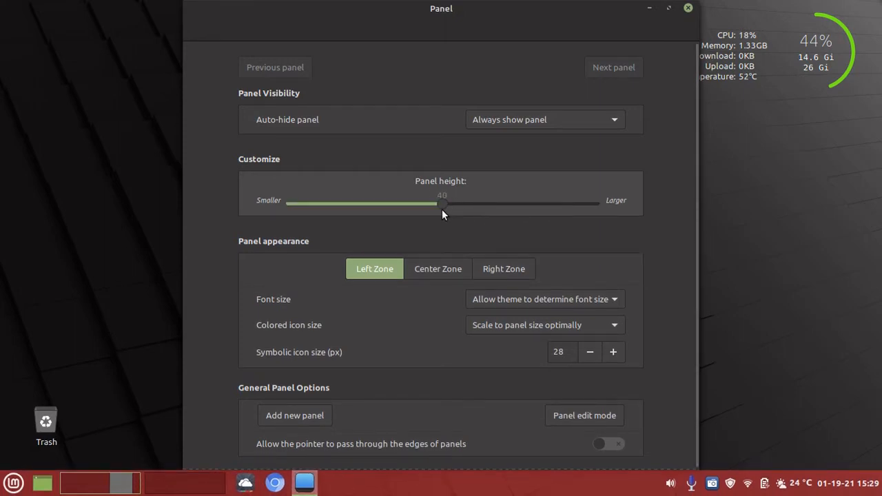
drag(434, 203, 550, 203)
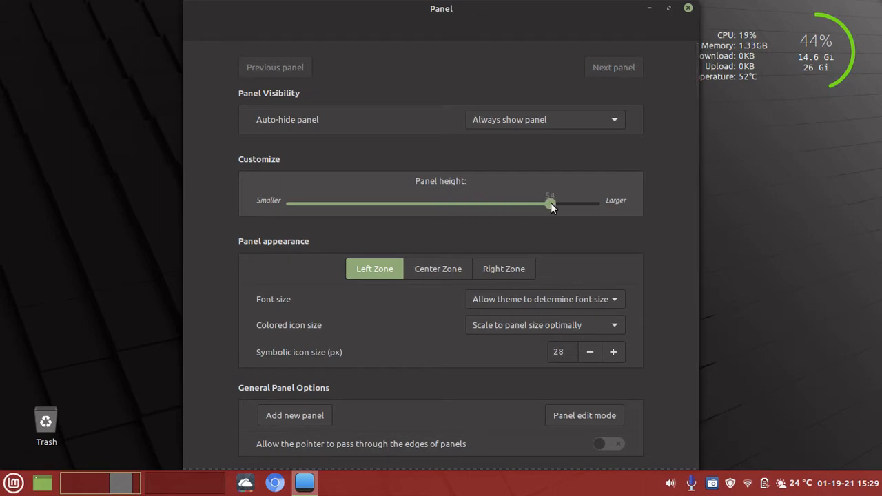
drag(550, 204, 521, 204)
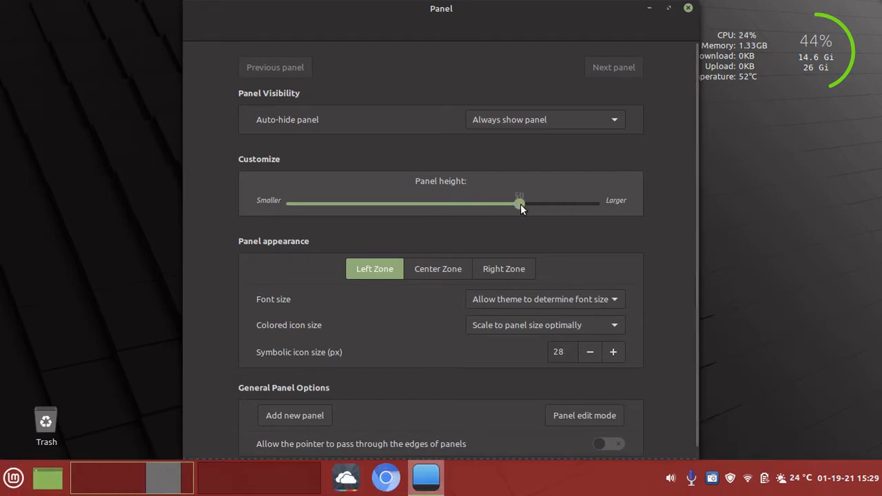
drag(518, 204, 403, 204)
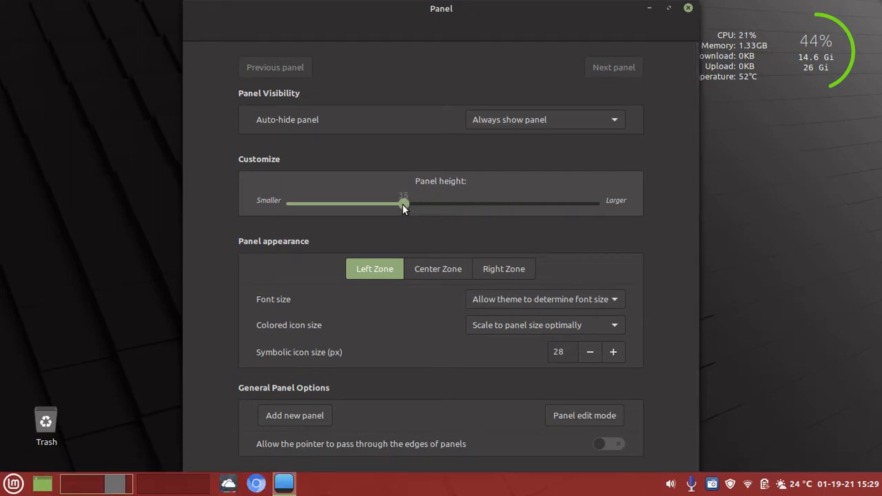
drag(404, 203, 393, 203)
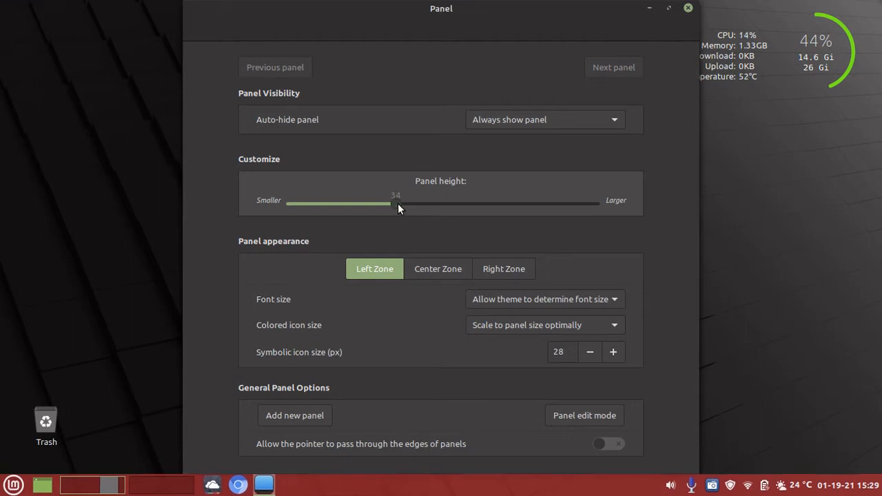
mouse_move(659, 229)
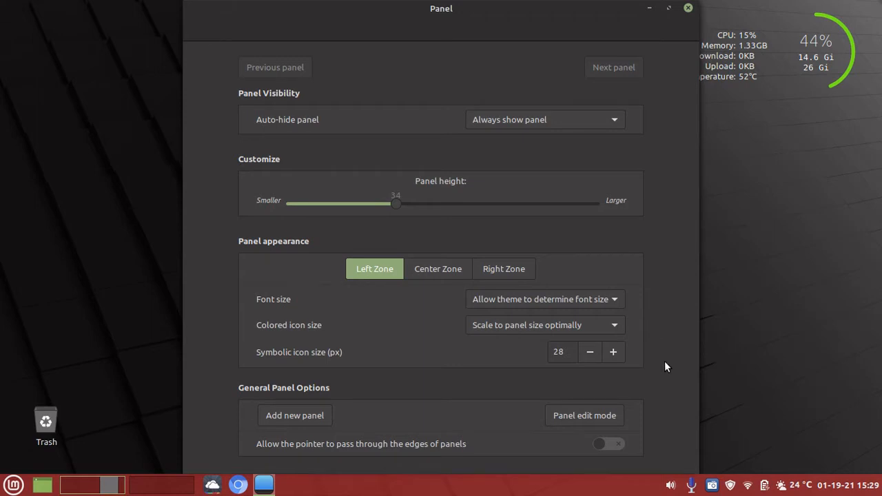
click(584, 415)
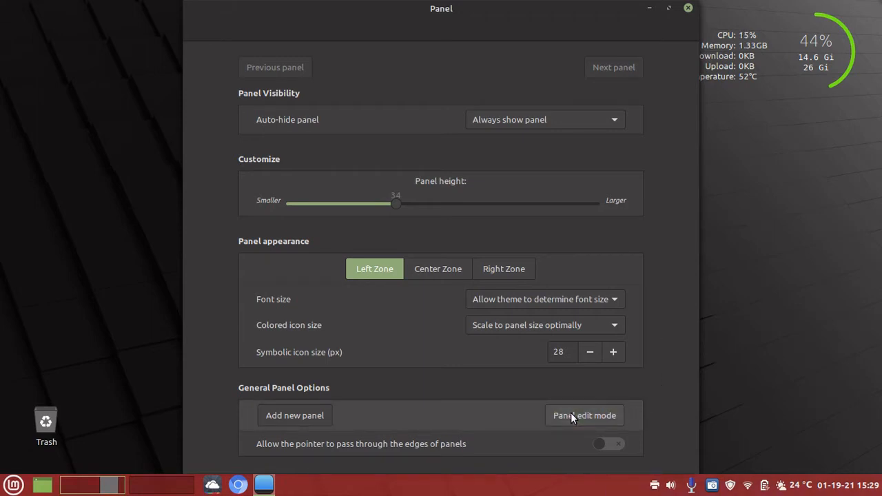
click(584, 415)
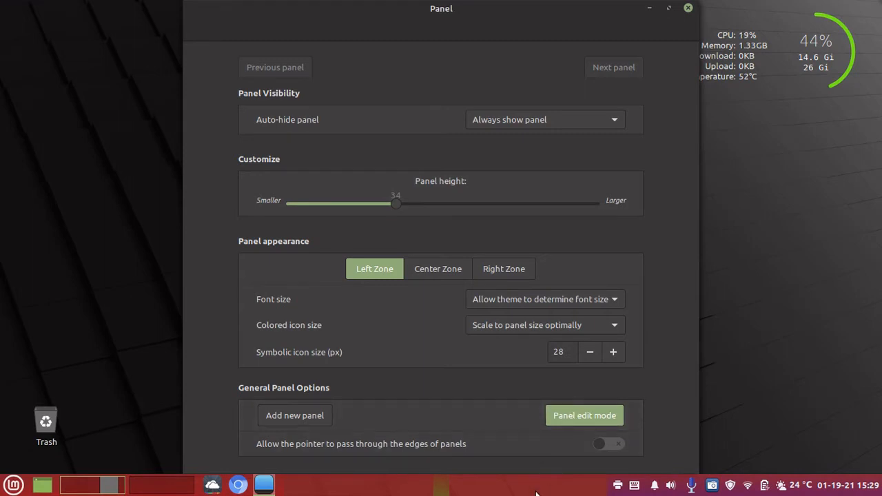
mouse_move(441, 480)
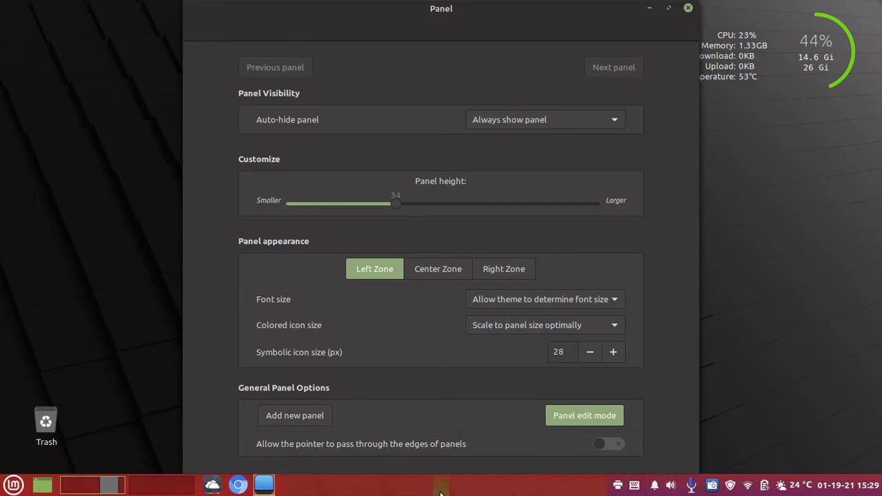
mouse_move(558, 490)
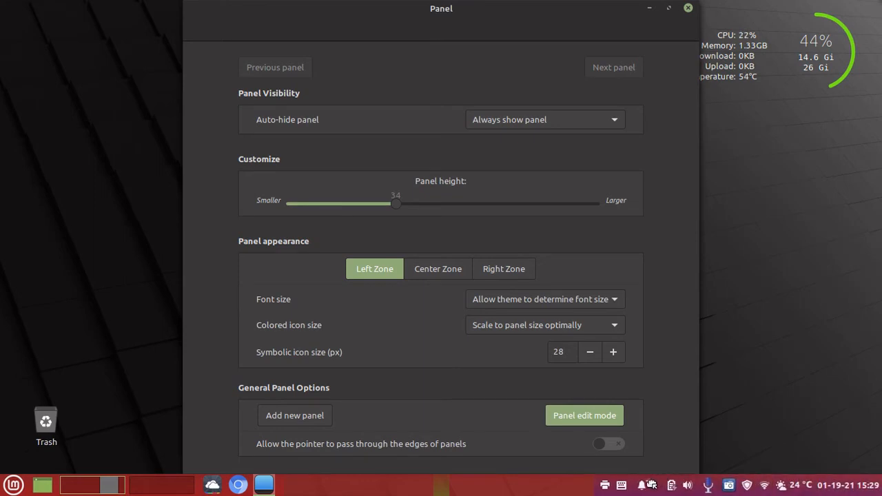
mouse_move(640, 306)
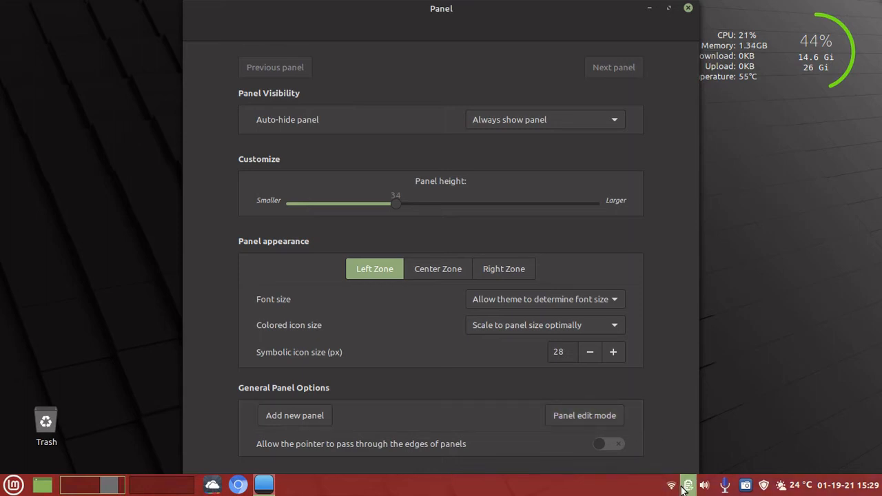
mouse_move(714, 490)
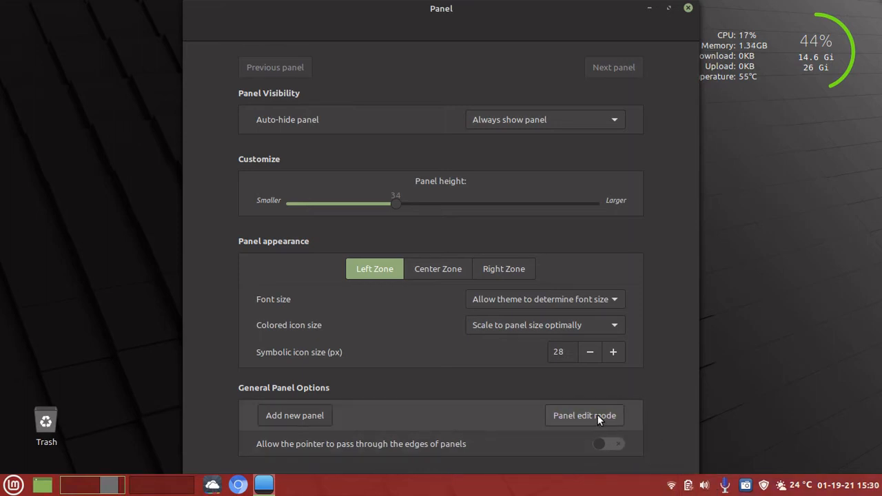
Step: Switch the bottom panel back into Panel edit mode
click(584, 416)
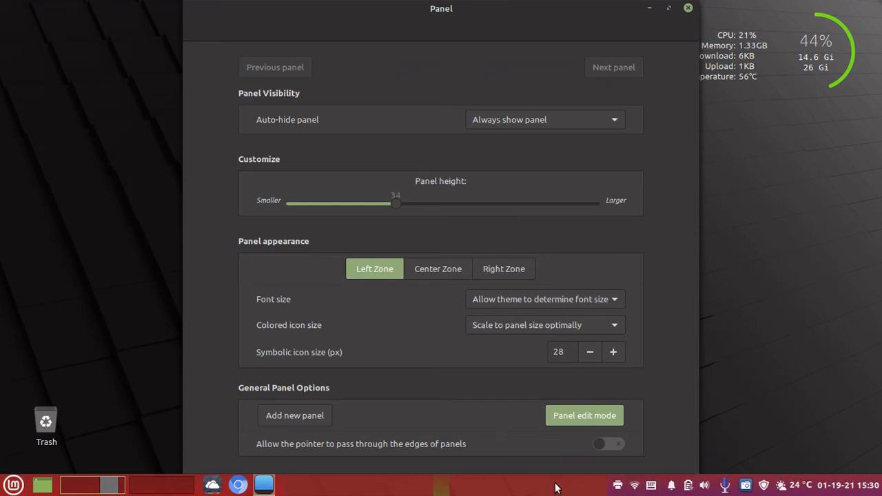
mouse_move(347, 483)
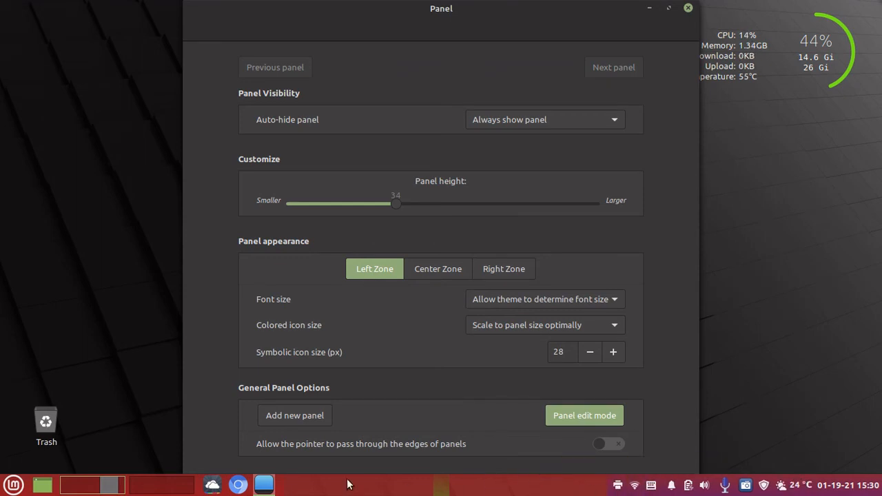
mouse_move(435, 494)
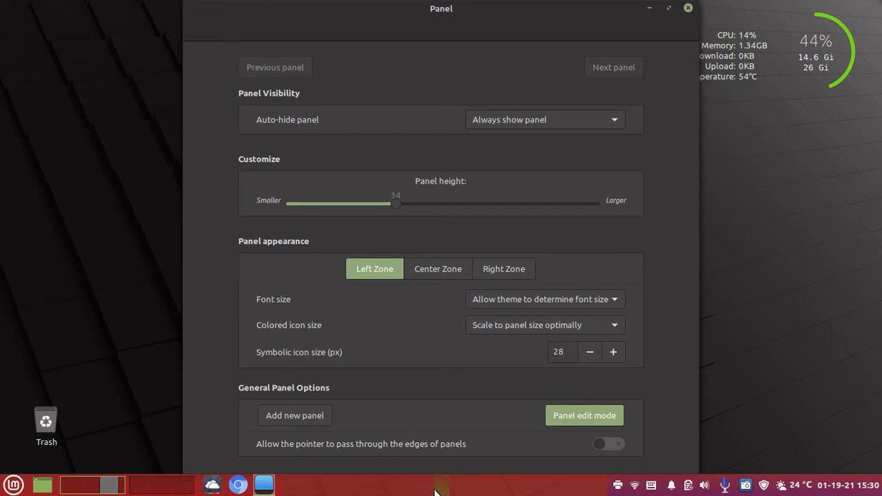
mouse_move(426, 491)
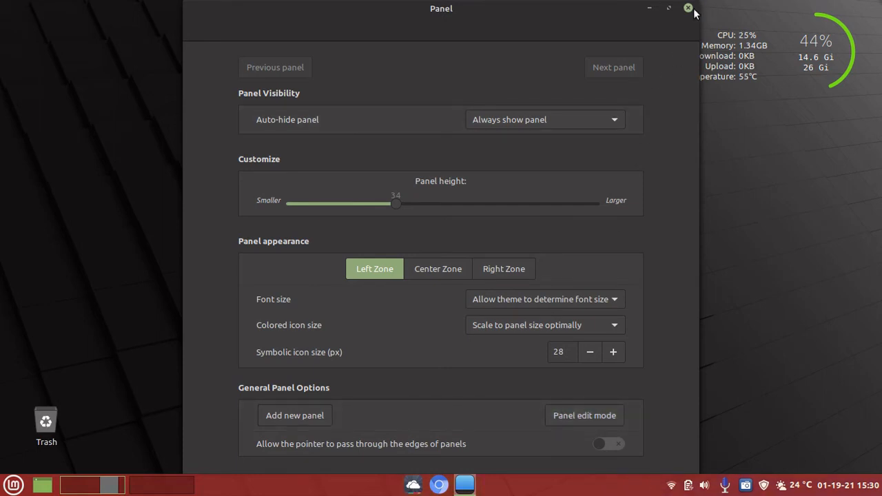
Step: Close the Panel settings window
click(686, 8)
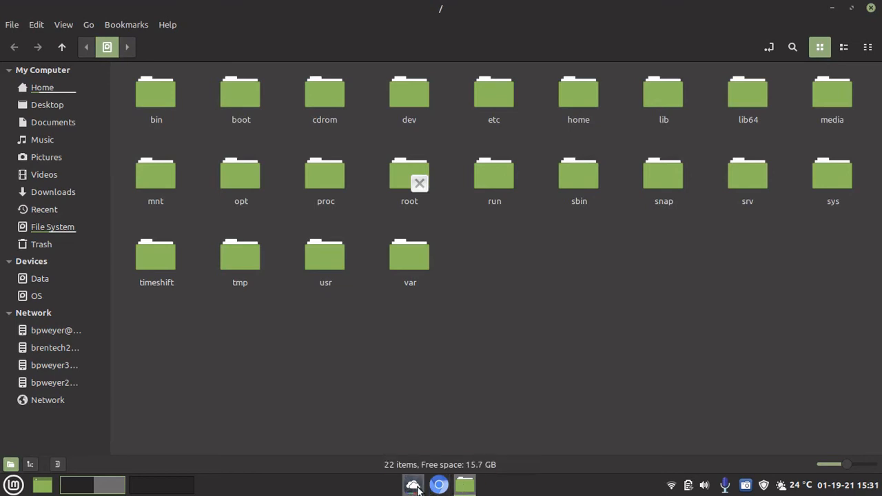
mouse_move(465, 486)
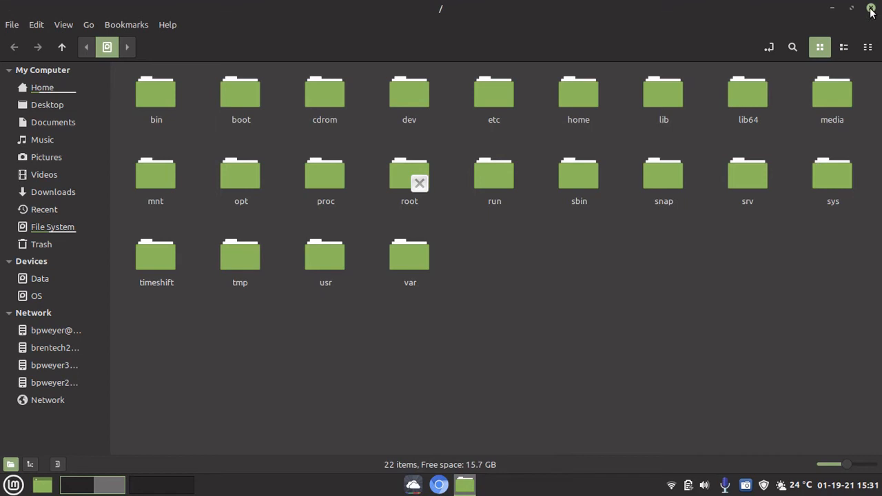
Step: Close Nemo, then close the reopened Panel settings to return to the desktop
click(852, 8)
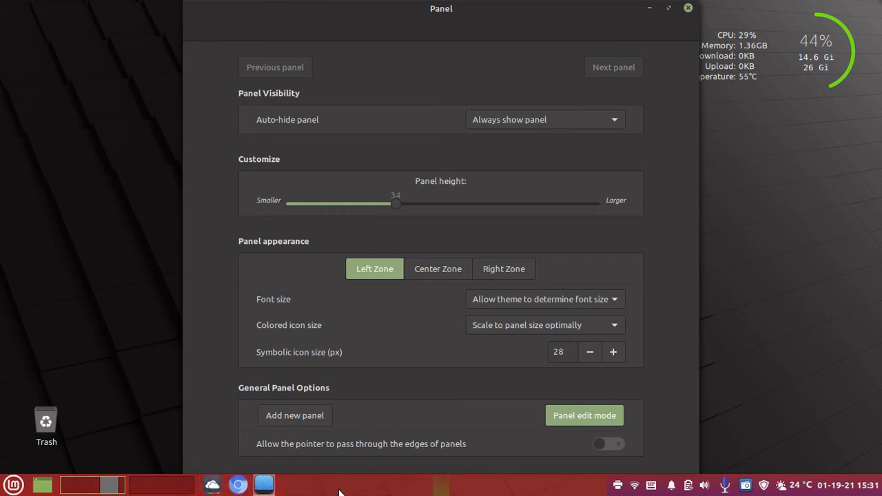
mouse_move(345, 491)
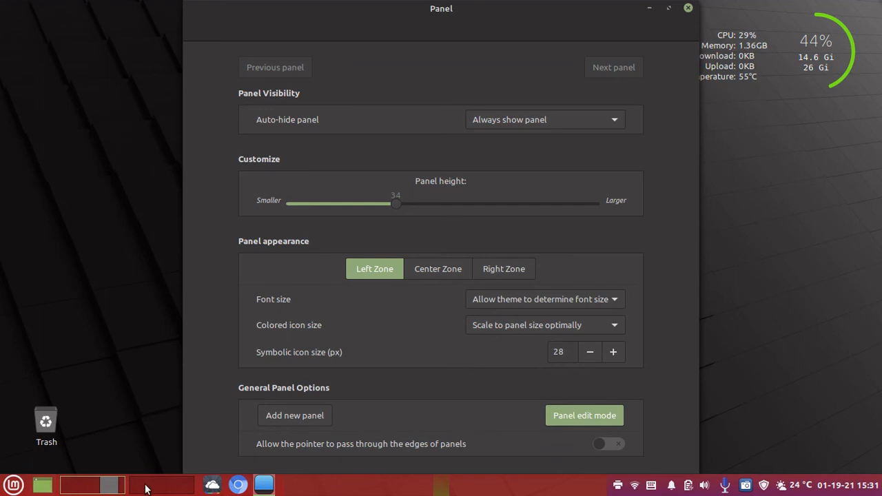
mouse_move(43, 485)
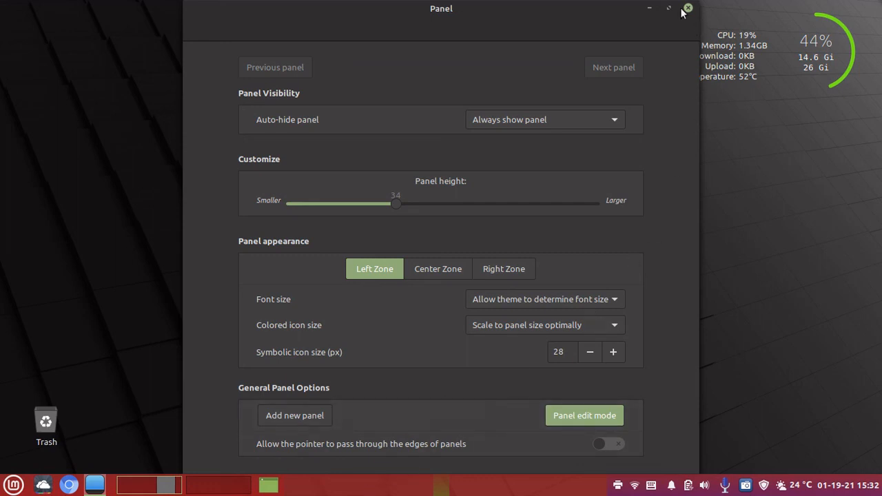
click(686, 8)
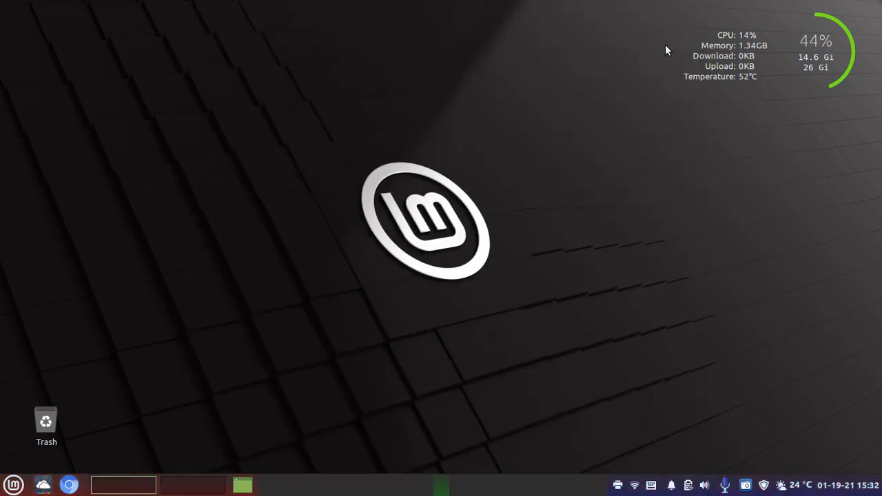
mouse_move(521, 278)
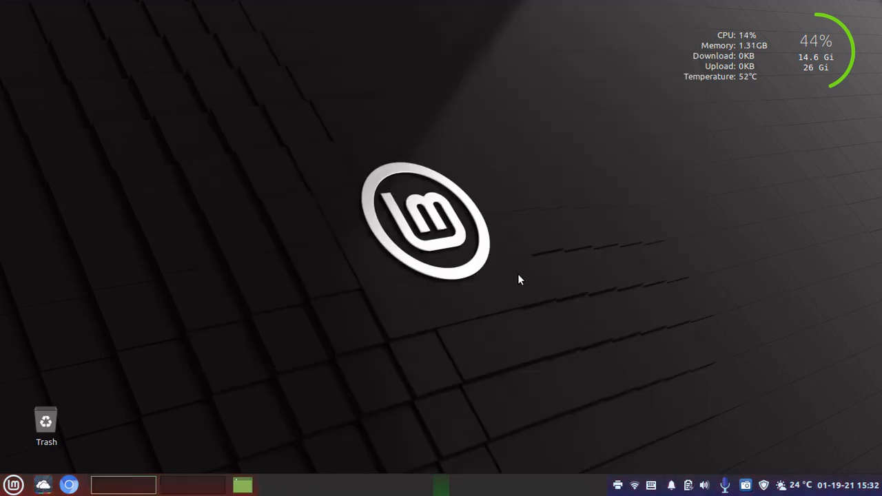